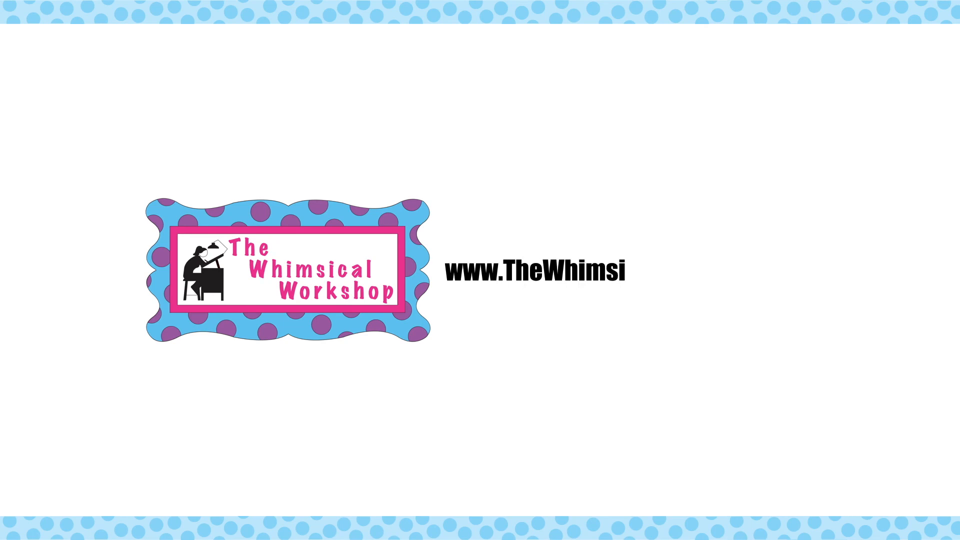
{"action": "type", "text": "calWorkshop.com"}
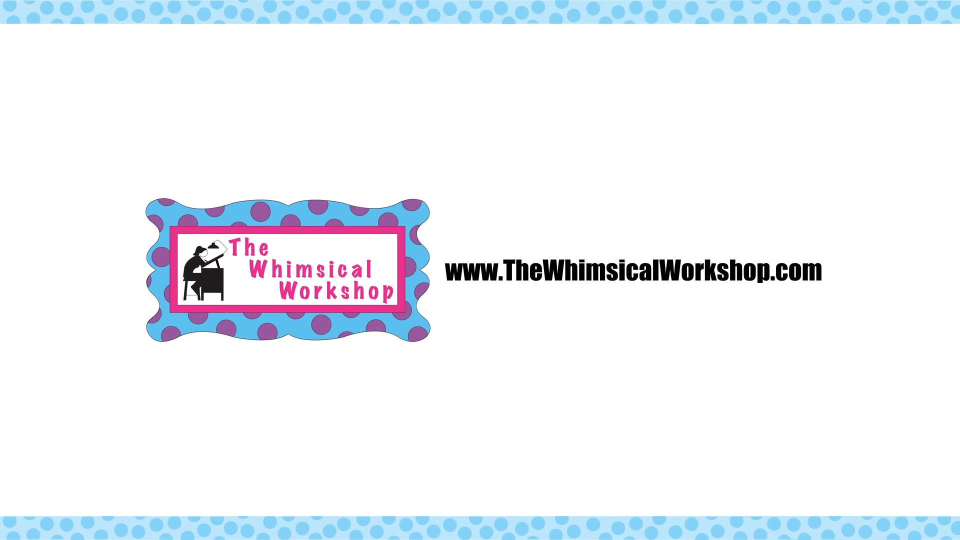